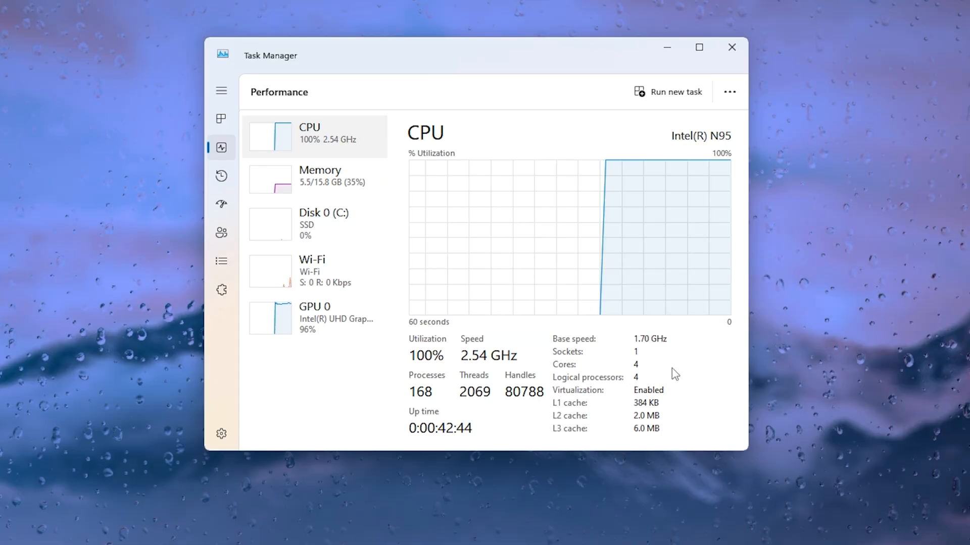
pyautogui.moveTo(729, 151)
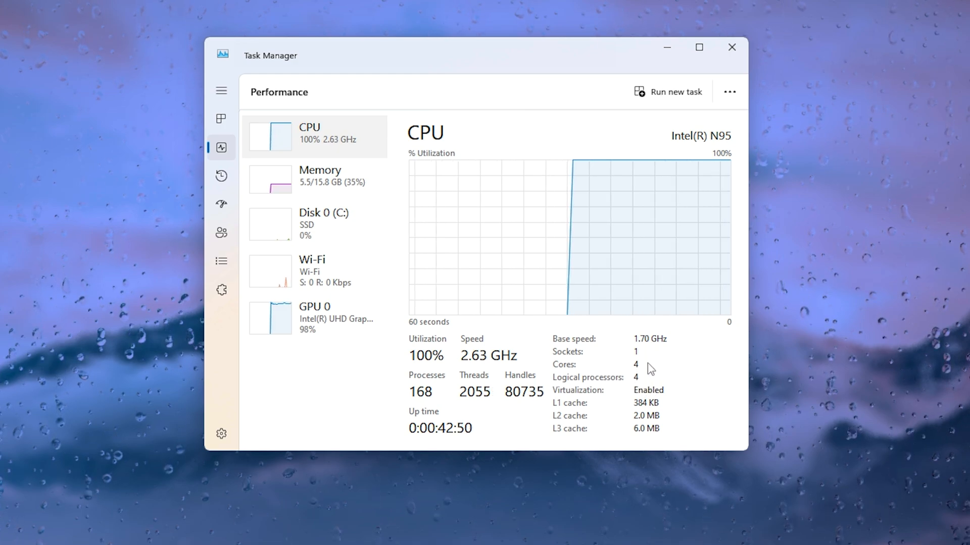
pyautogui.moveTo(647, 454)
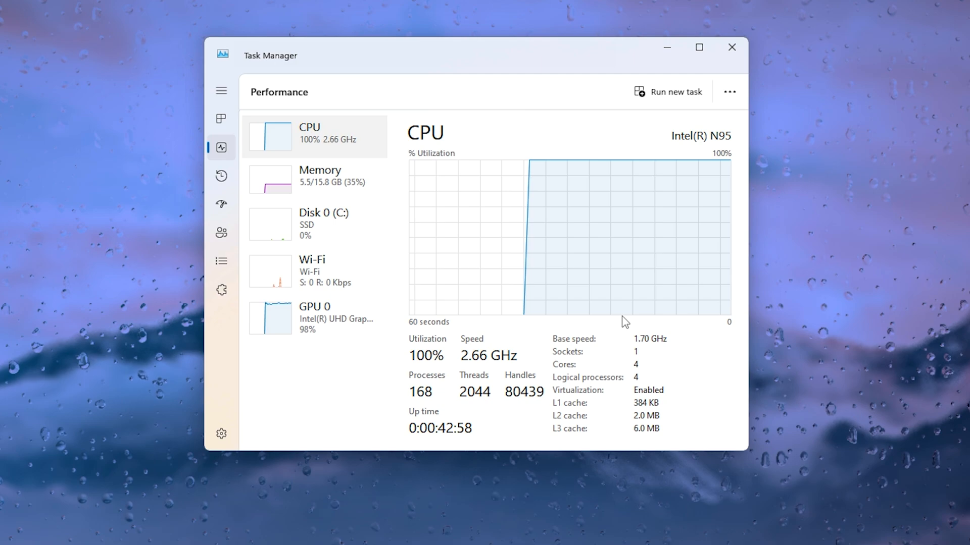
# Step: Switch the Performance view from the Intel N95 CPU page to the Memory page
pyautogui.click(319, 179)
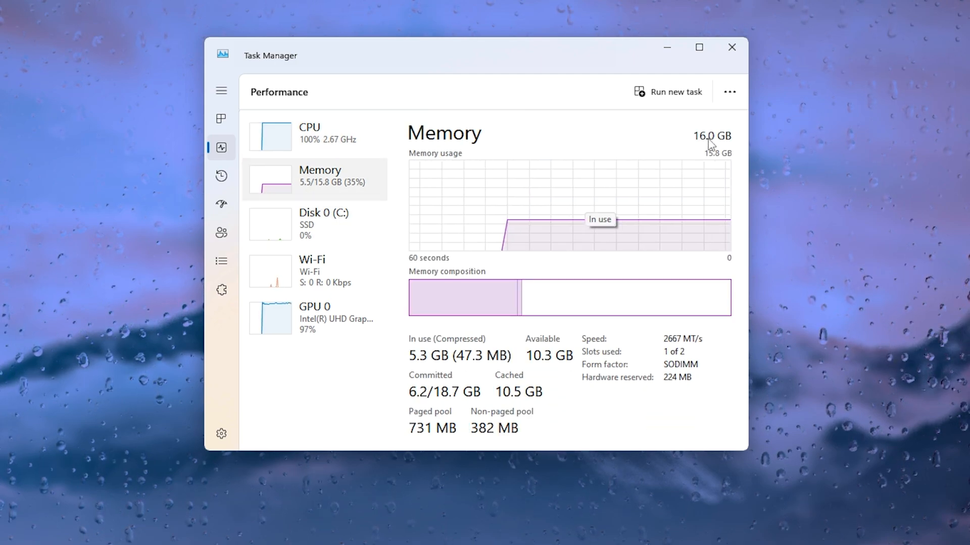
pyautogui.moveTo(725, 160)
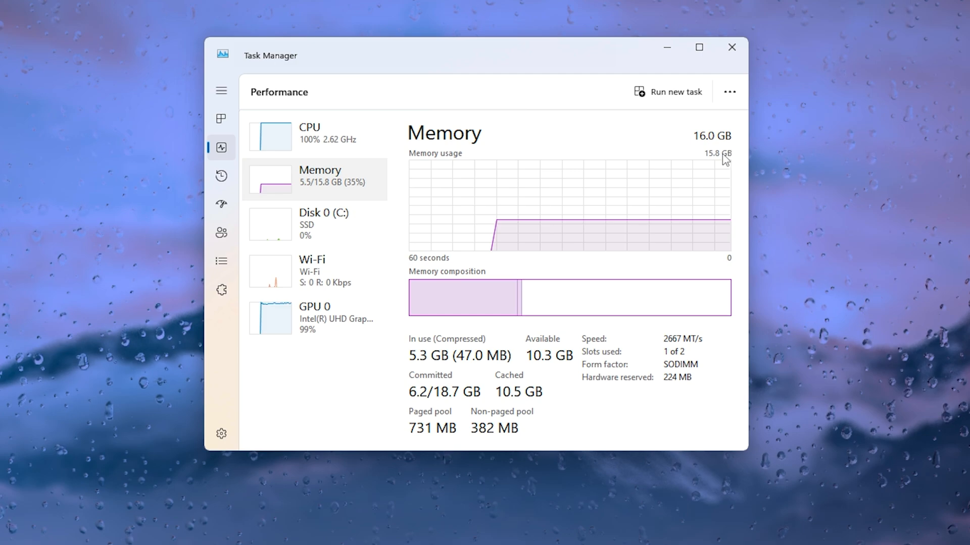